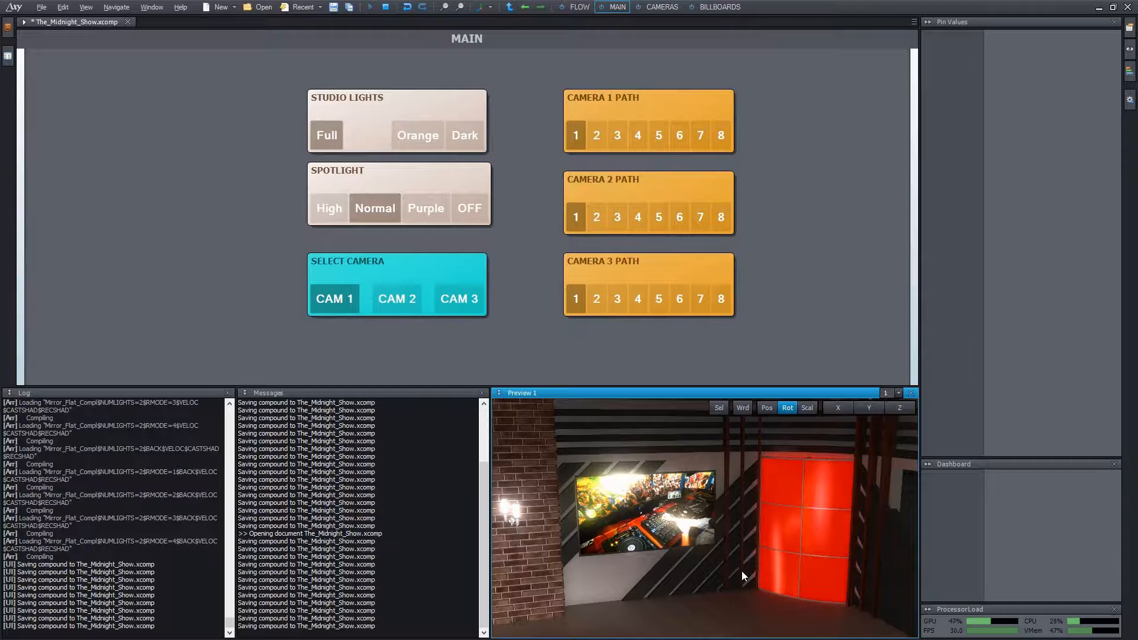
pyautogui.moveTo(756, 589)
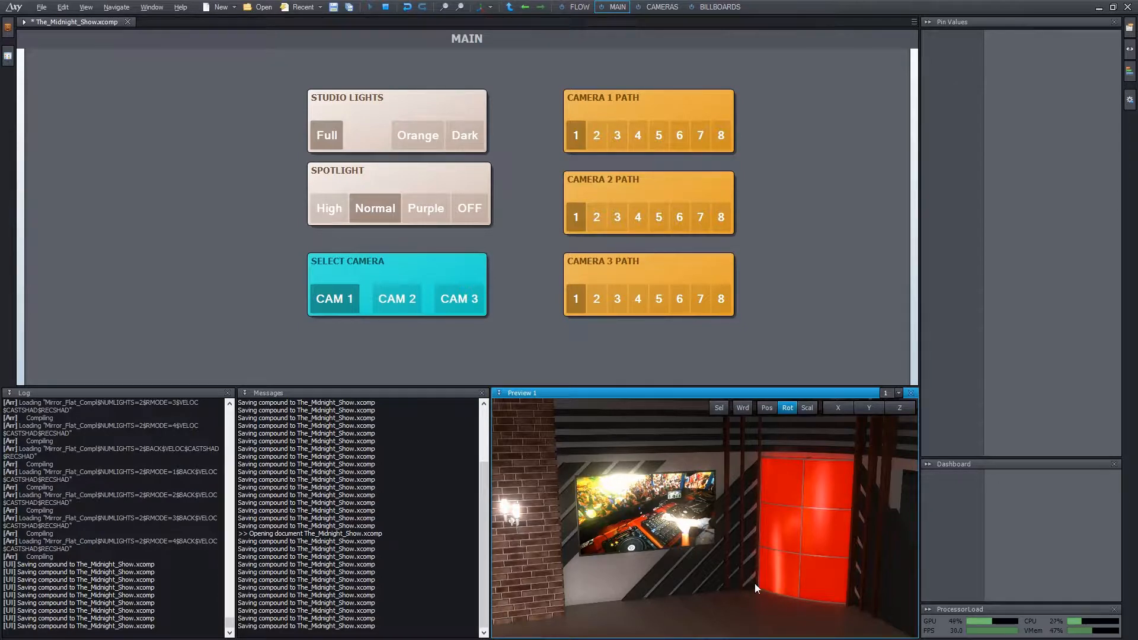
# - Show the scene's node graph in the FLOW editor to place the video player
pyautogui.click(579, 7)
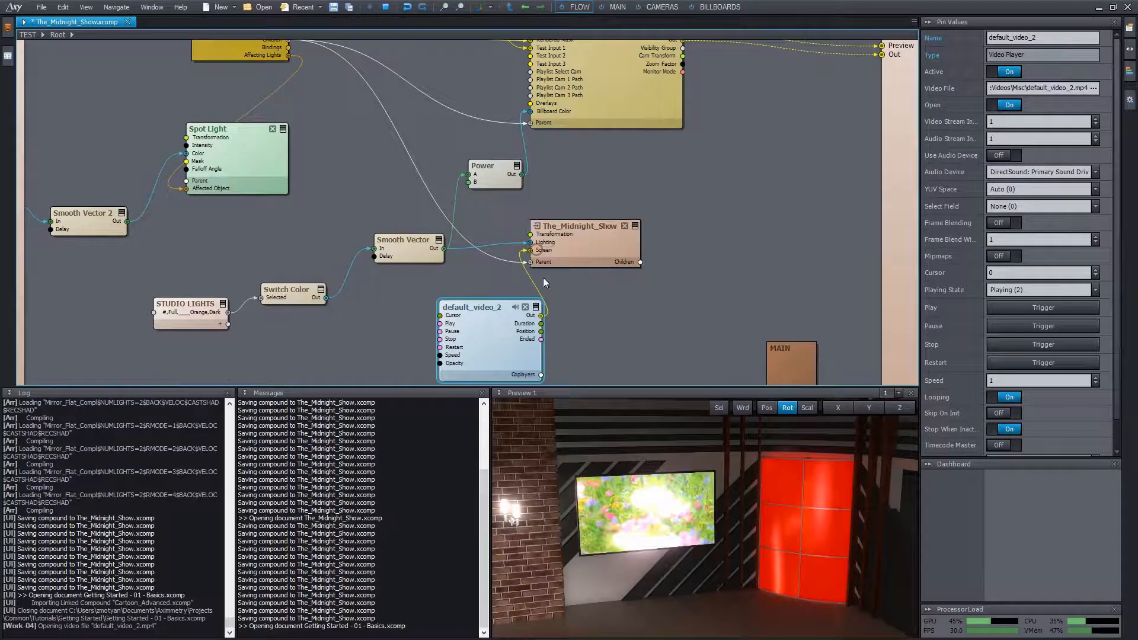
pyautogui.moveTo(595, 245)
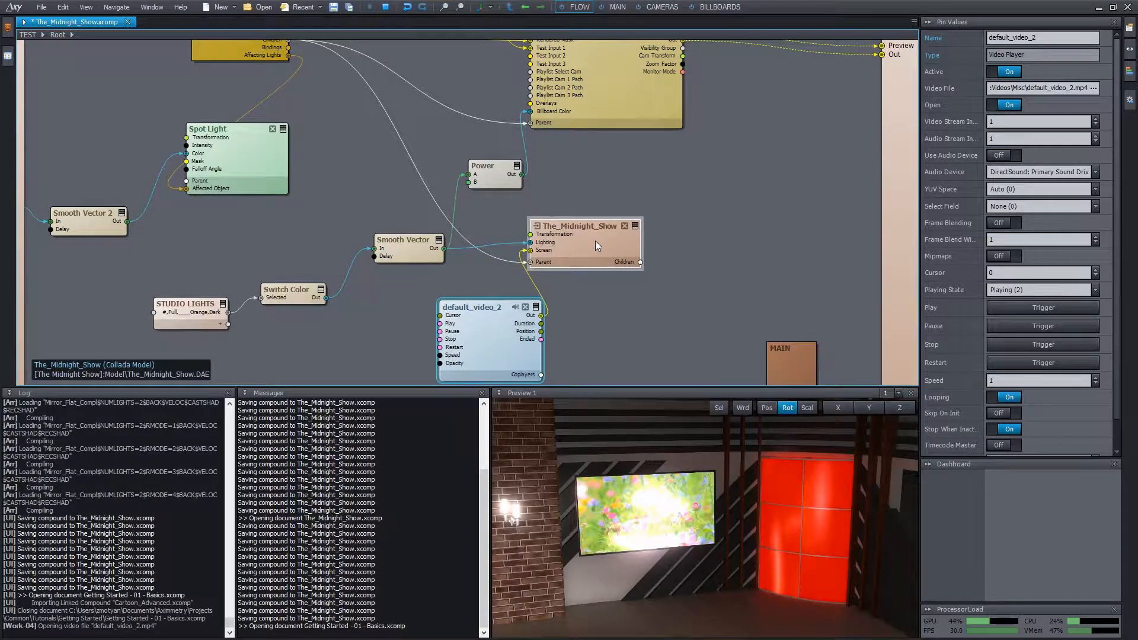
# - Set the tv_set_tv_screen.2 material's Luminosity Color multiplier to 4.2 inside The_Midnight_Show
pyautogui.doubleClick(574, 225)
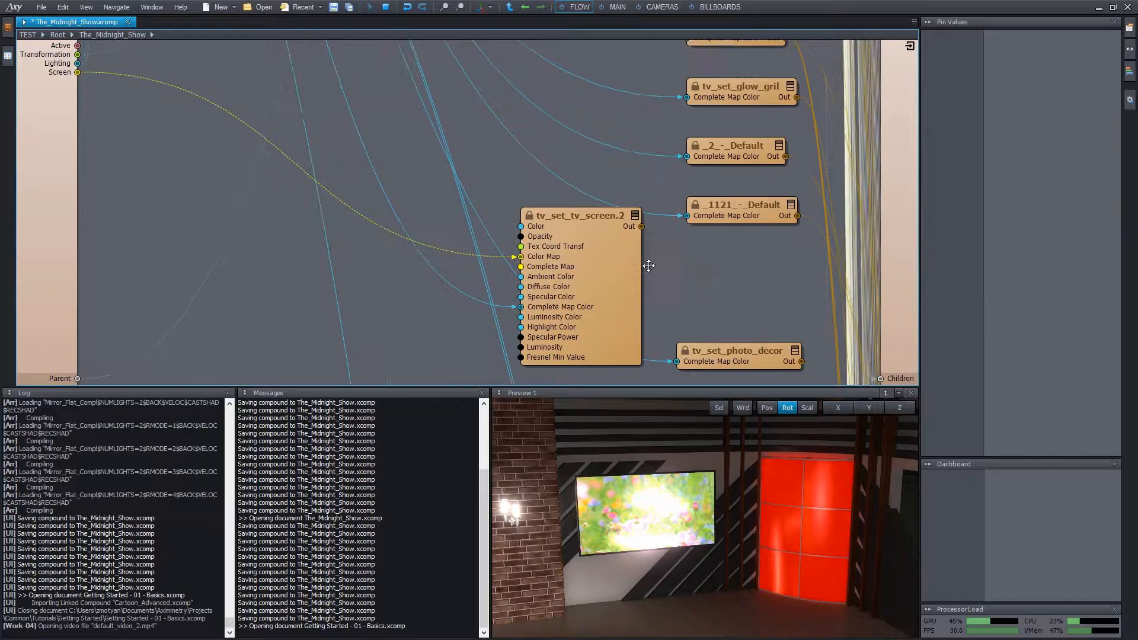
pyautogui.click(552, 195)
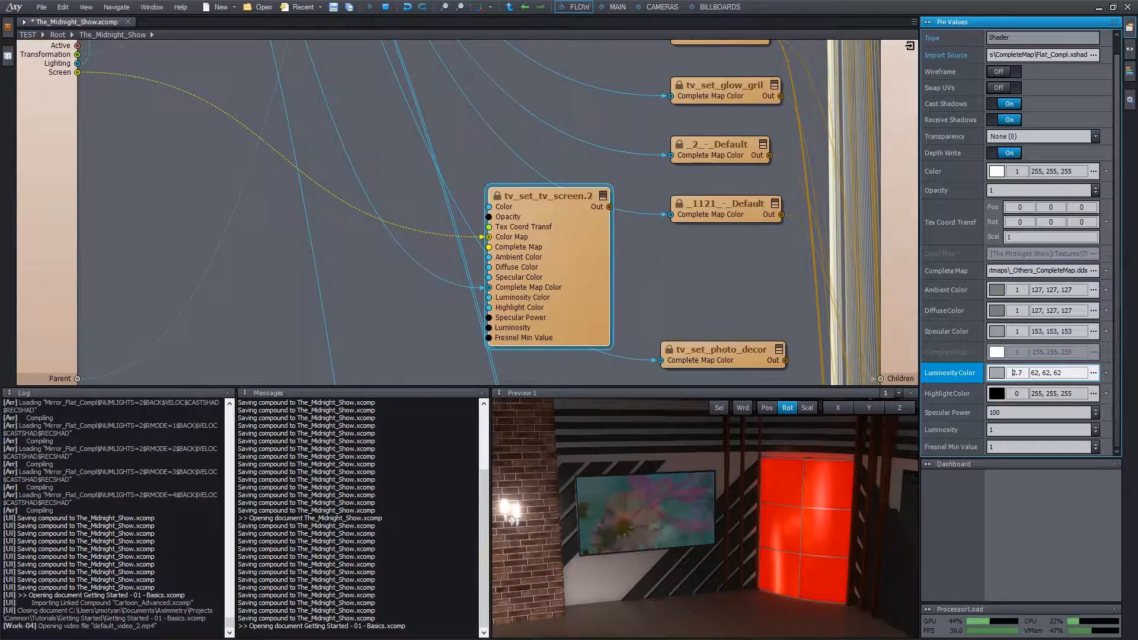
pyautogui.write('4.2')
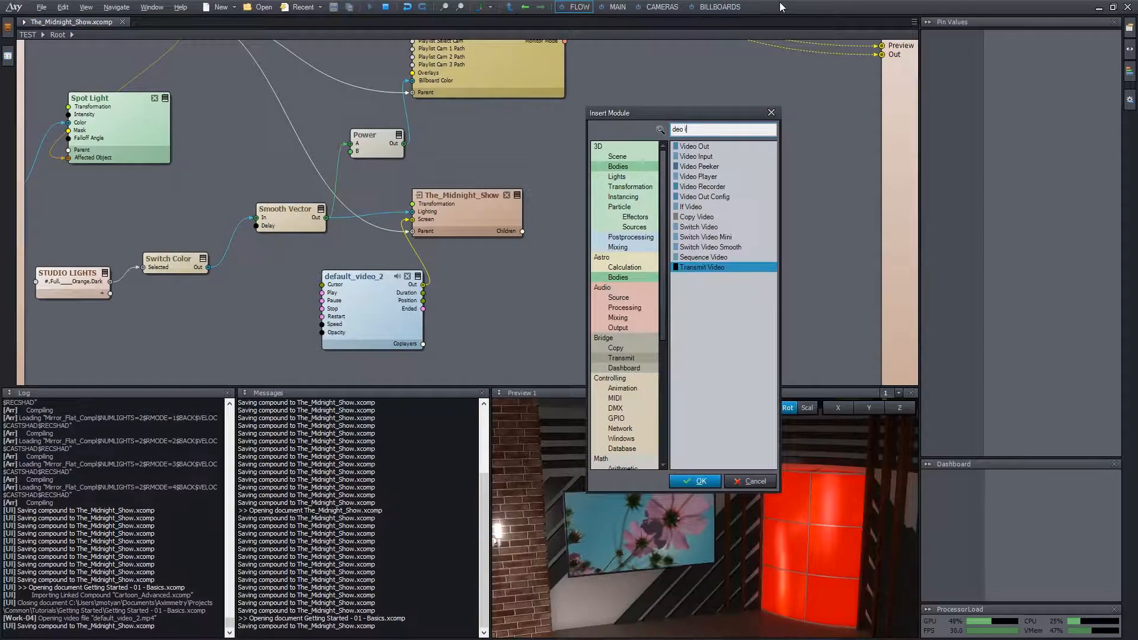
# - Add a Video Input module feeding the screen and set its Device to Mapped: #2
pyautogui.click(695, 481)
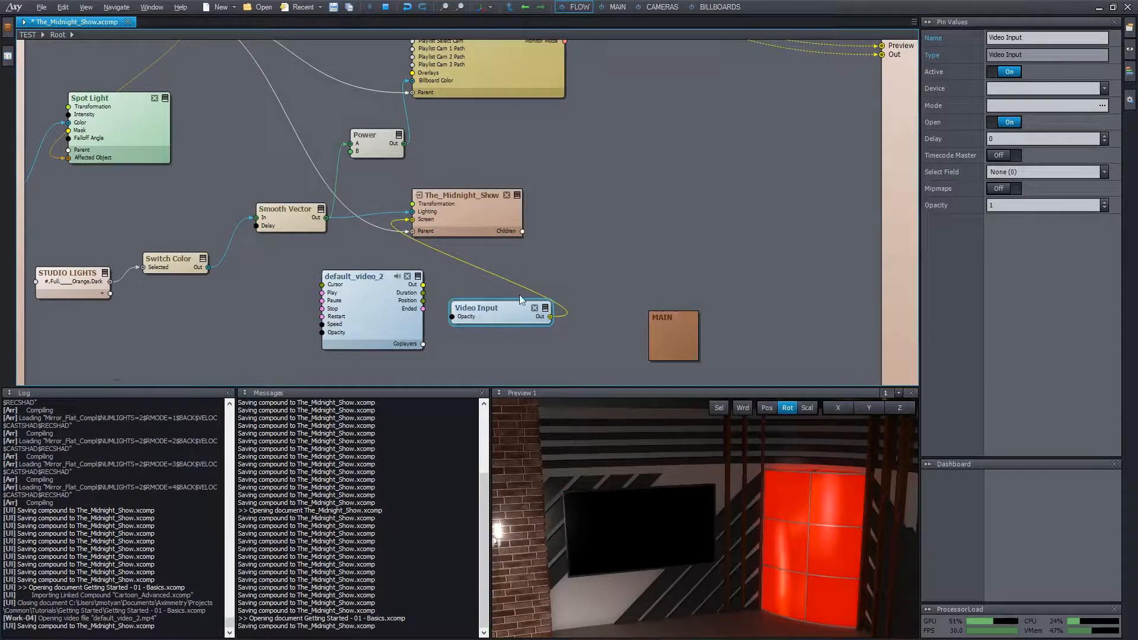
pyautogui.click(1104, 87)
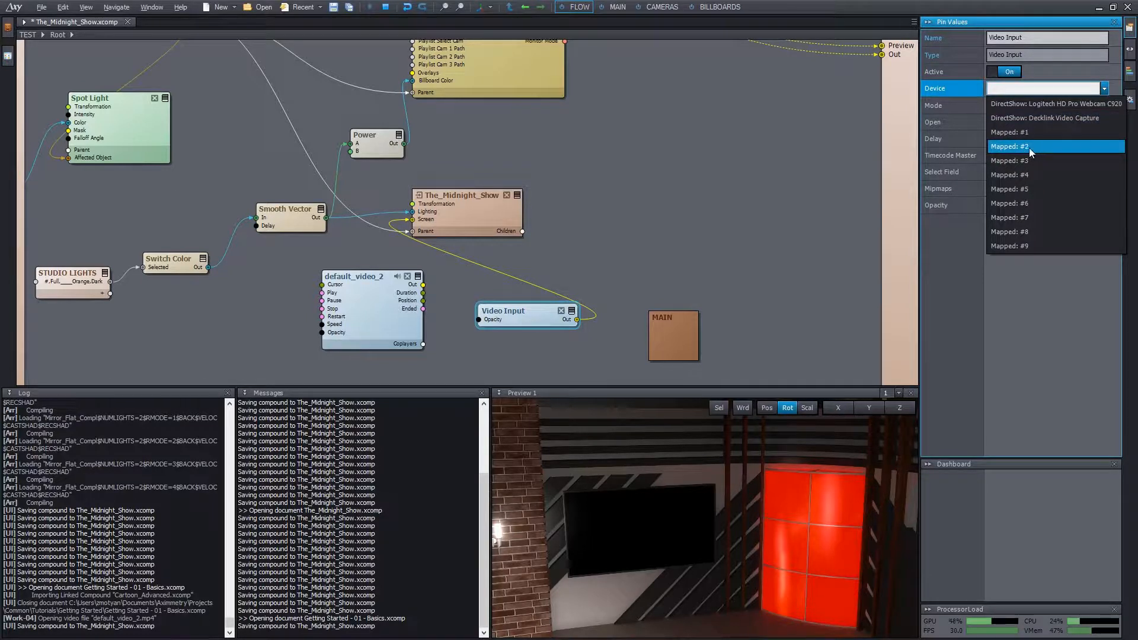
pyautogui.click(1010, 145)
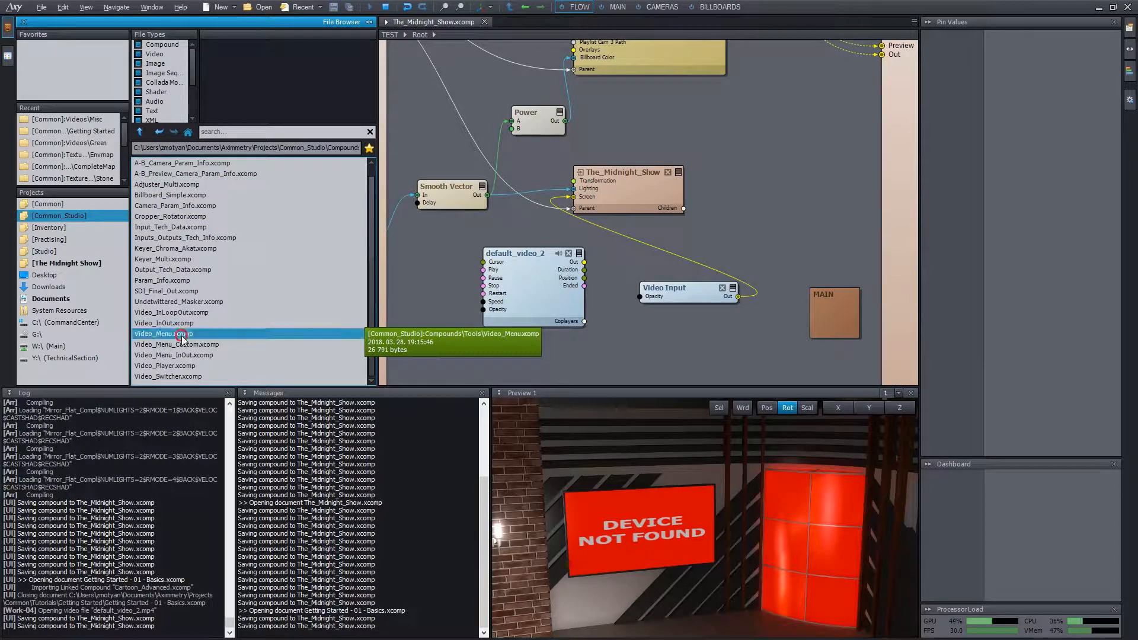
pyautogui.moveTo(406, 330)
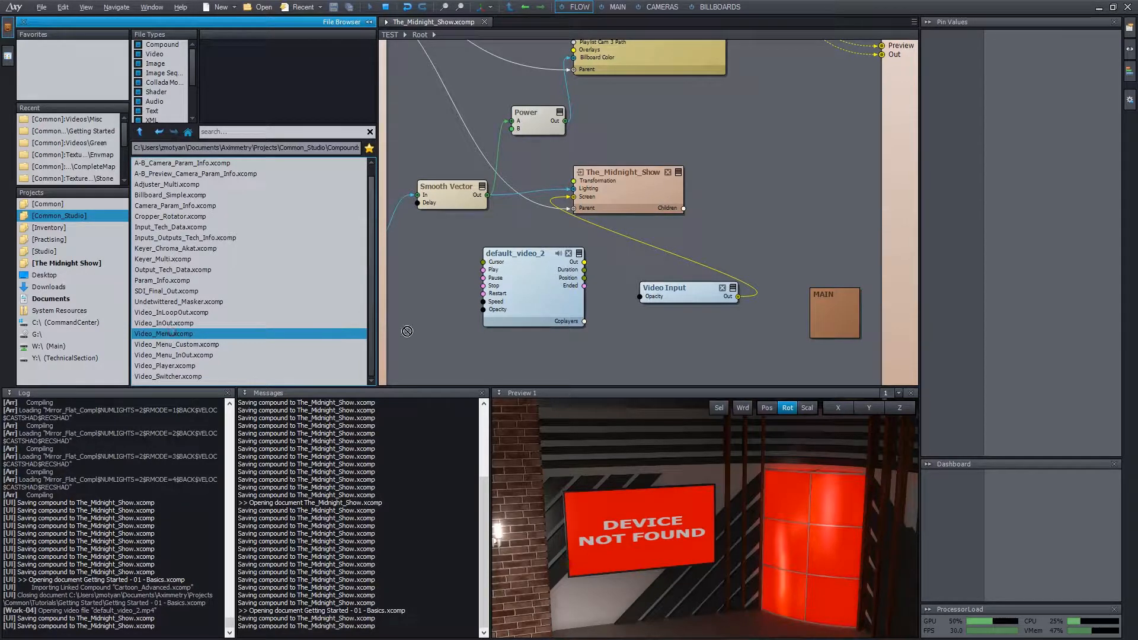
# - Bring up the actions menu for the imported Video_Menu compound
pyautogui.rightClick(613, 201)
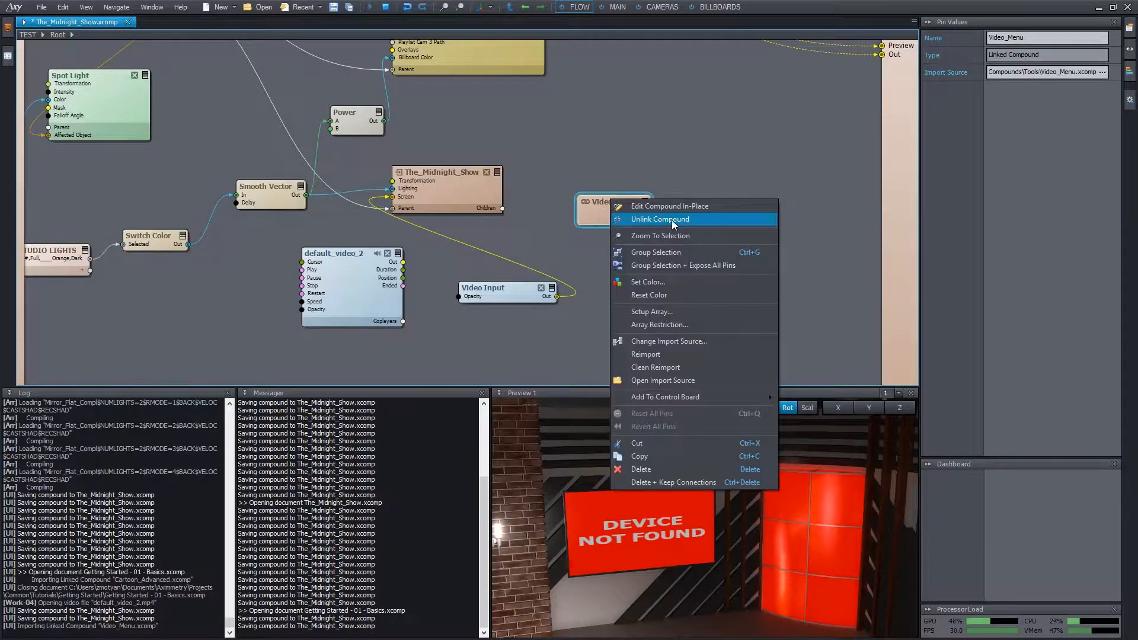
# - Unlink Video_Menu into a local compound, look inside it, and show its INSERTS panel on the MAIN board
pyautogui.click(660, 219)
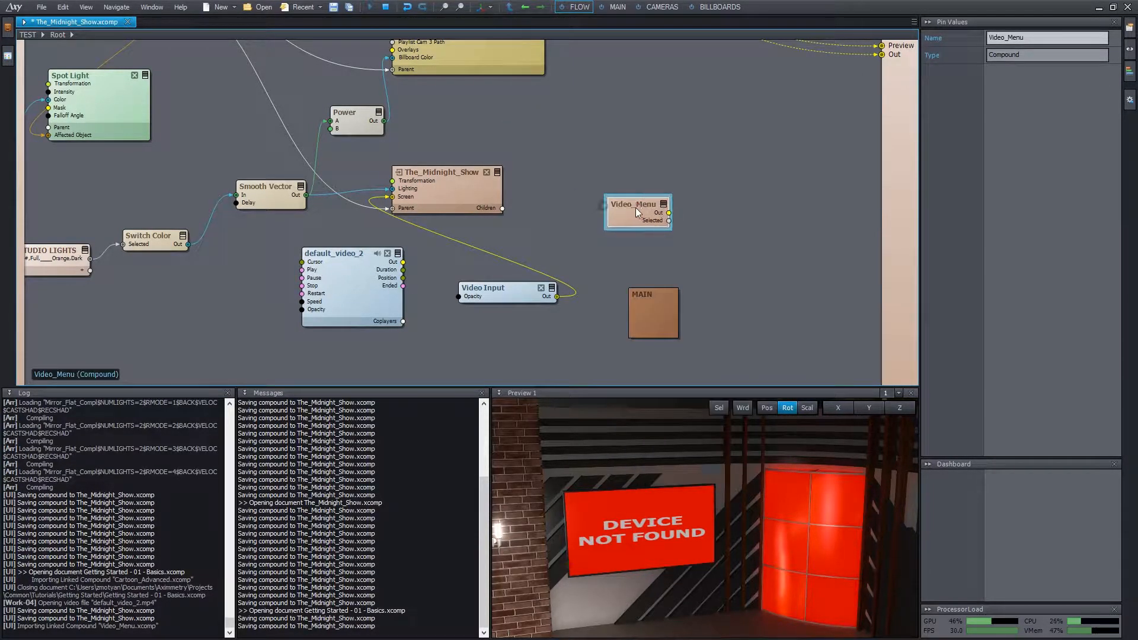
pyautogui.doubleClick(637, 204)
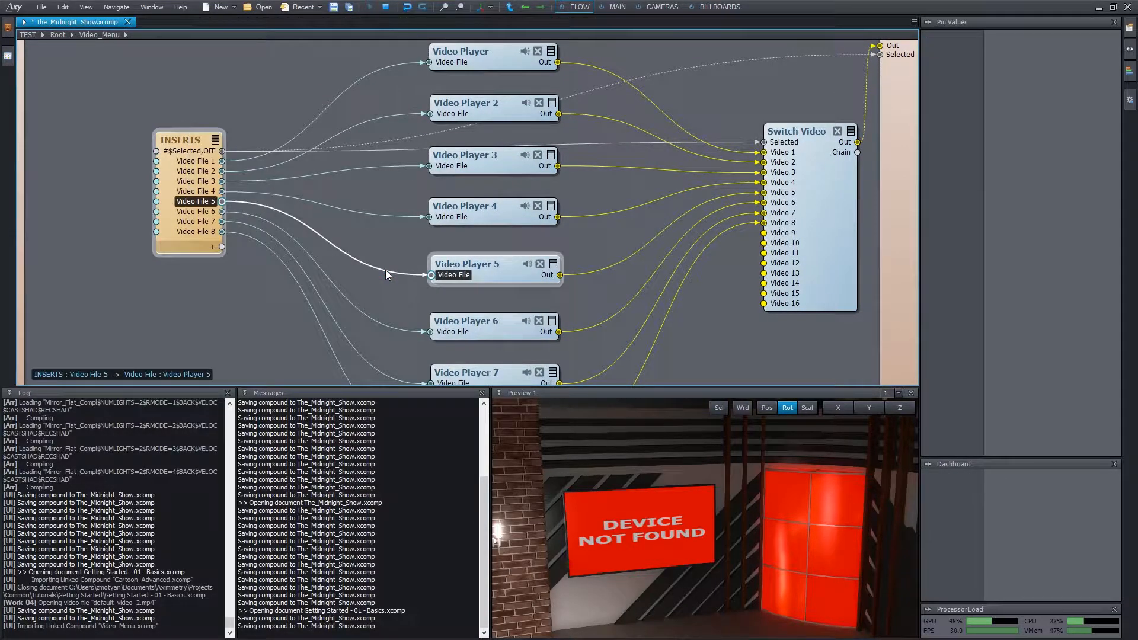
pyautogui.click(615, 7)
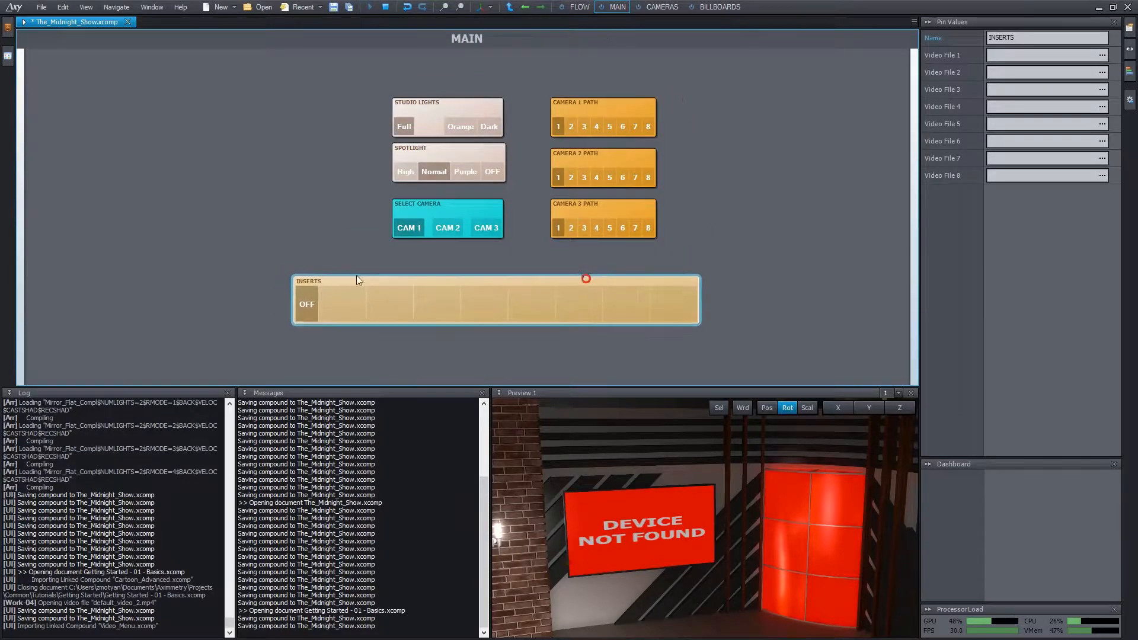
# - Switch windows to gather the video clips for the INSERTS slots
pyautogui.press('alt+tab')
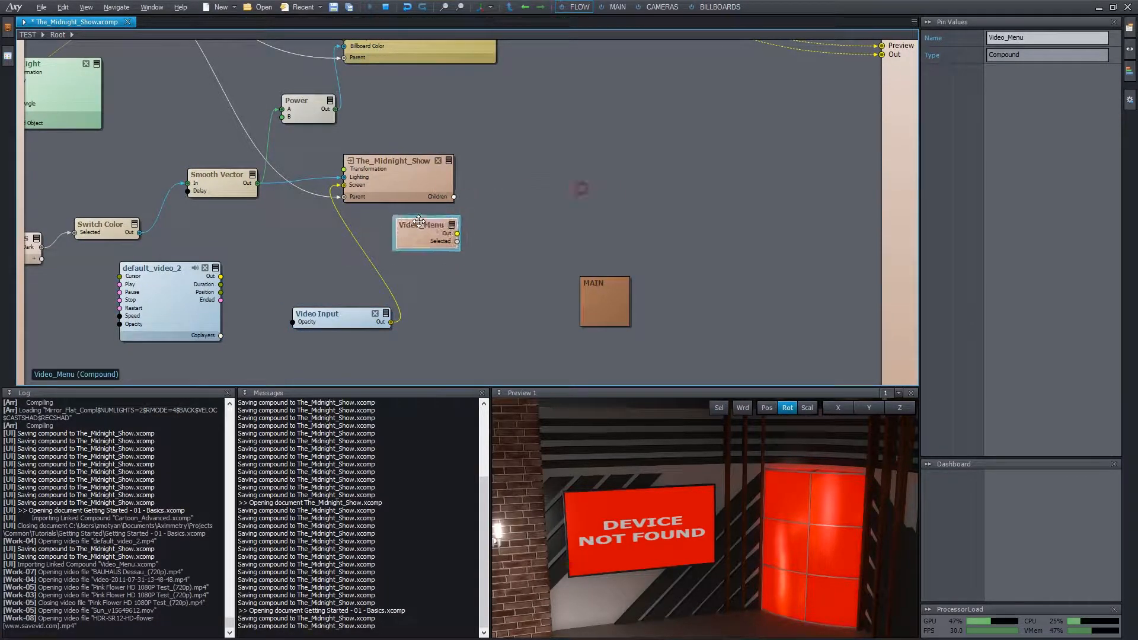
# - Select the first INSERTS thumbnail on the MAIN board so the building clip plays on the TV screen
pyautogui.click(617, 7)
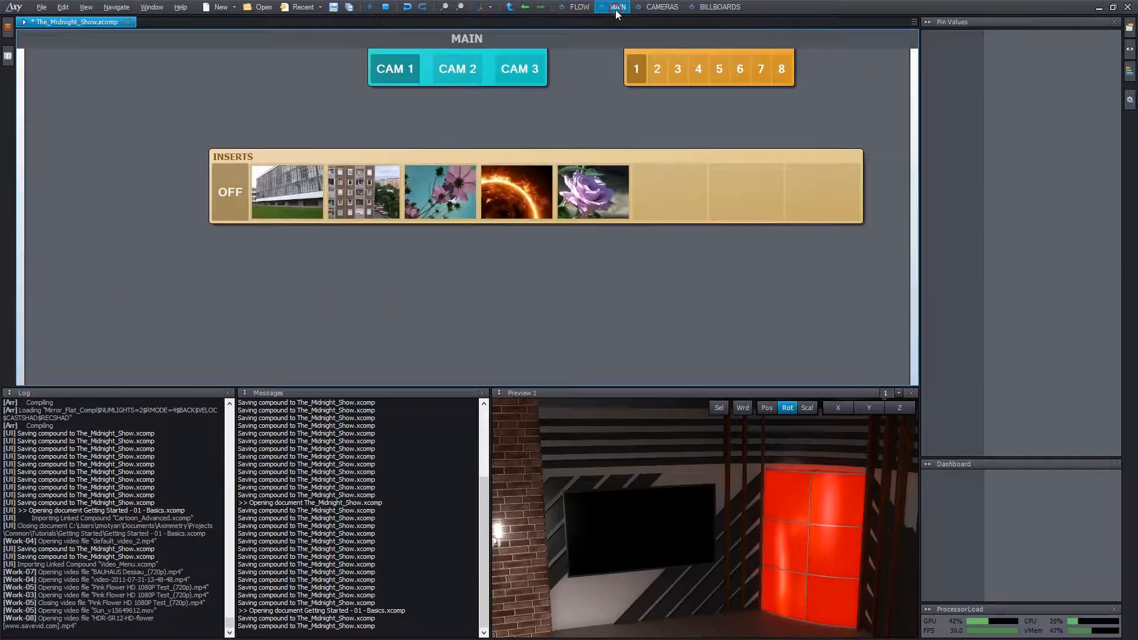
pyautogui.click(286, 192)
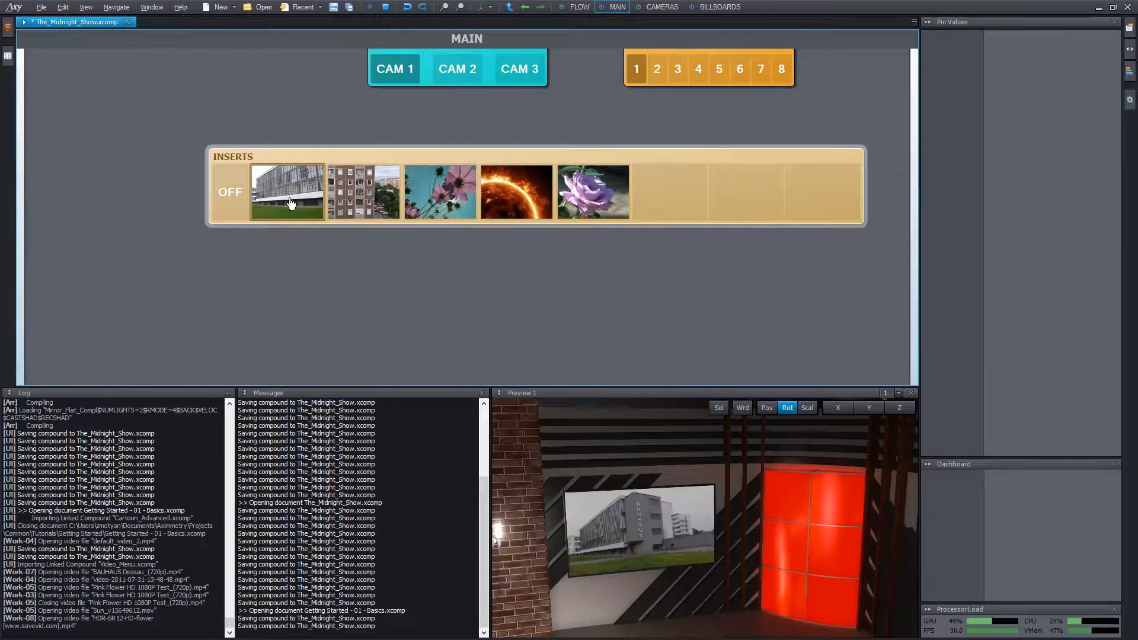